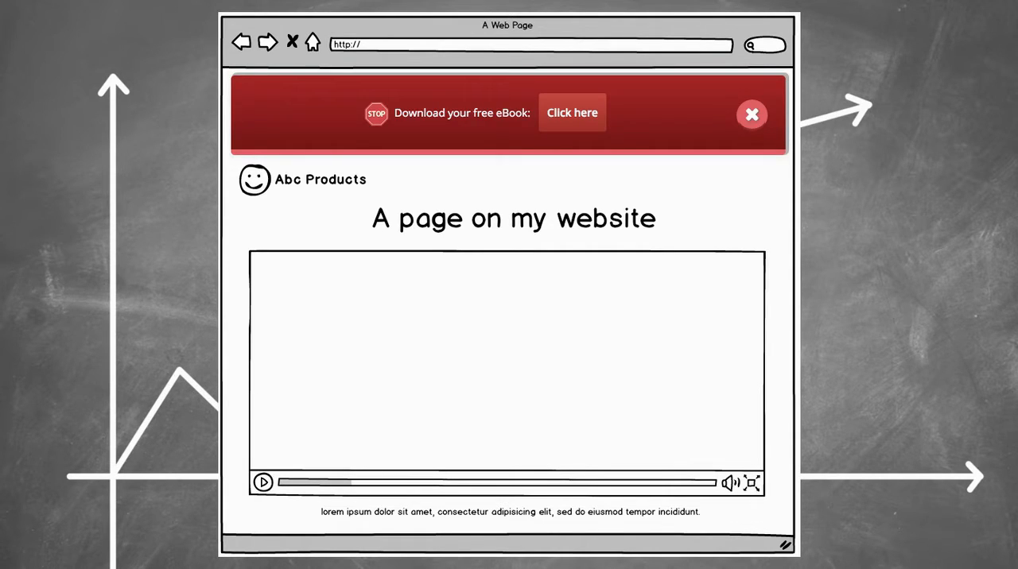
# Advance the illustration from the red eBook infobar mockup to the 'Target Your Visitors' settings screen
pyautogui.click(751, 114)
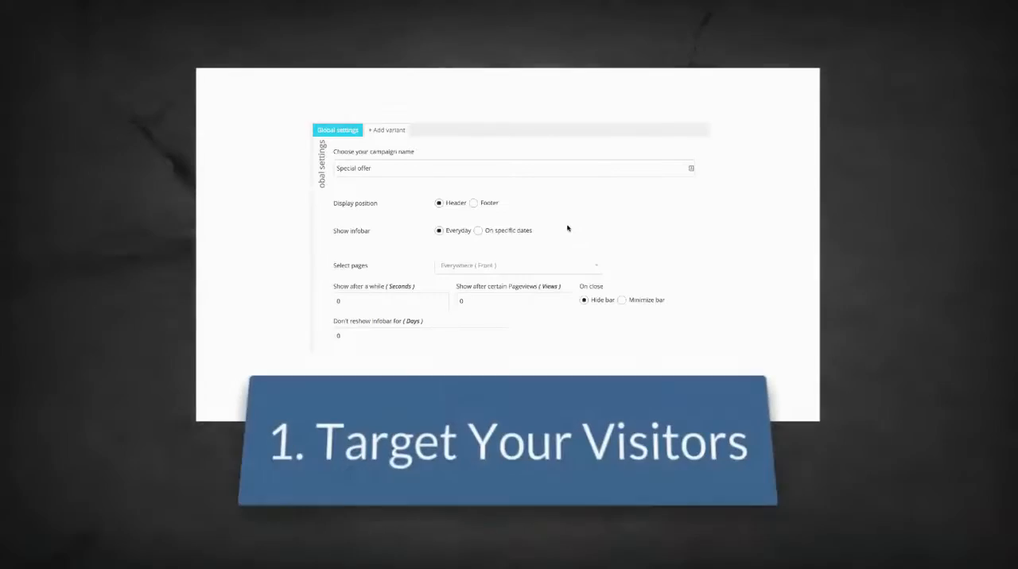
# Set Select pages to Page so the Special offer campaign targets pages like Pricing, Special and Support
pyautogui.click(516, 308)
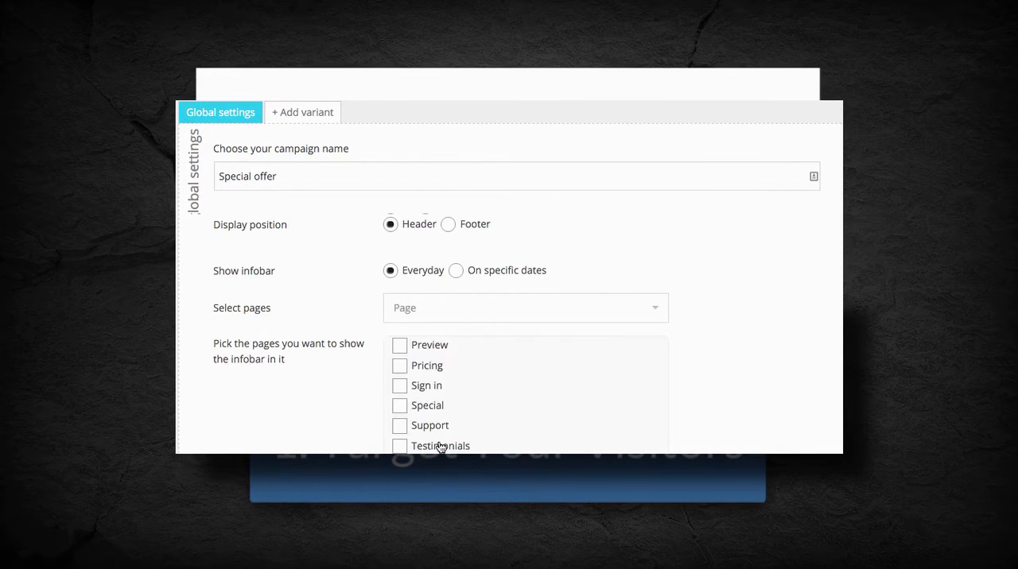
pyautogui.click(401, 365)
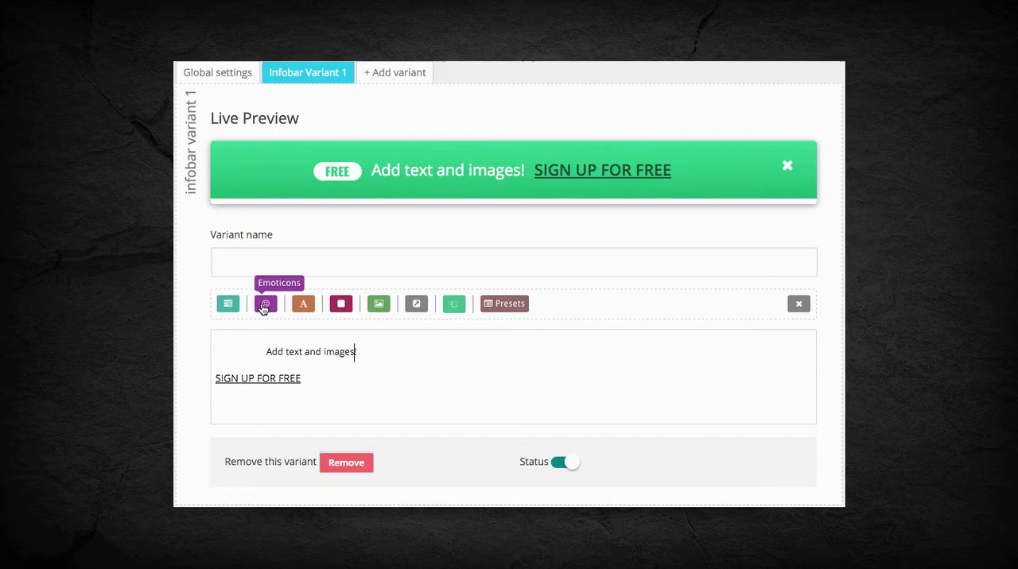
# Edit Infobar Variant 1 to a green 'Add text and images! SIGN UP FOR FREE' bar, then review its analytics and latest visitors
pyautogui.click(264, 303)
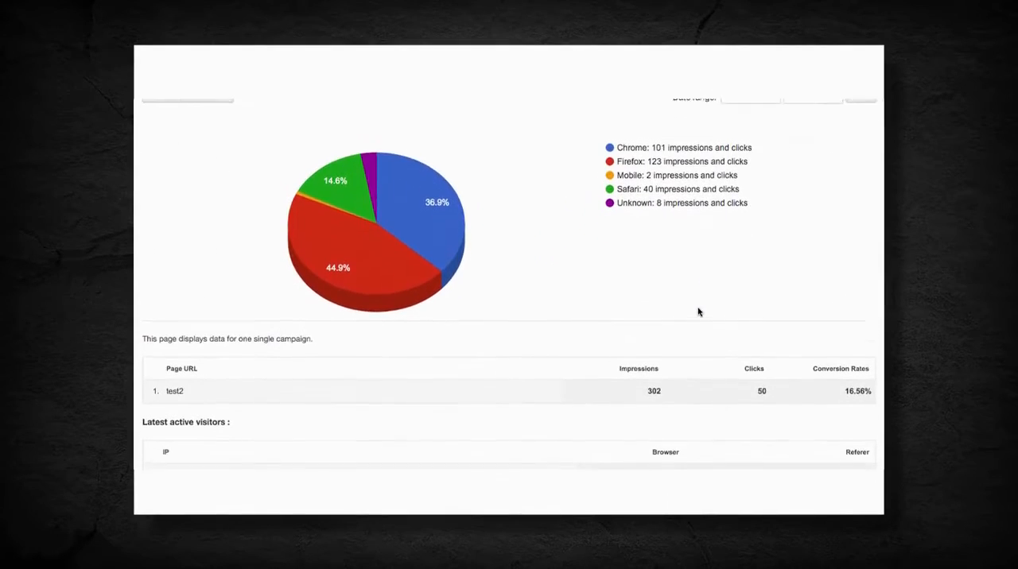
pyautogui.scroll(-3)
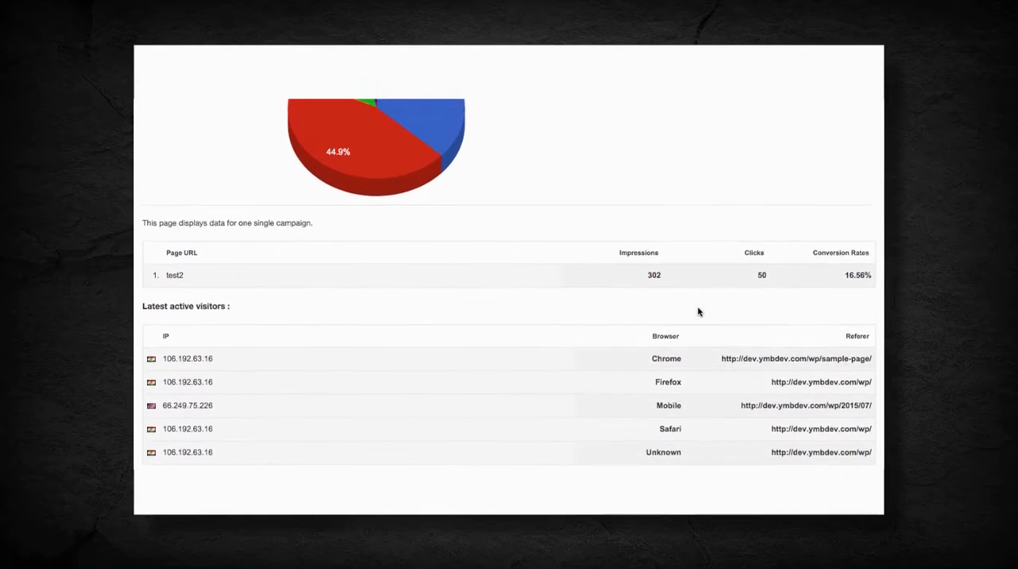